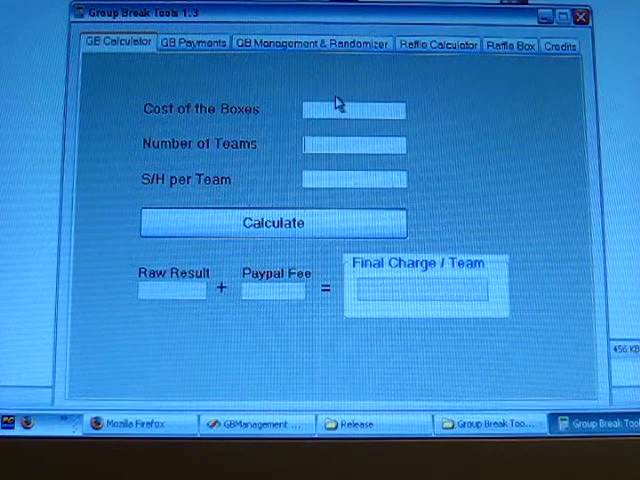
# Switch to the GB Payments tab to track group break payments
pyautogui.click(193, 44)
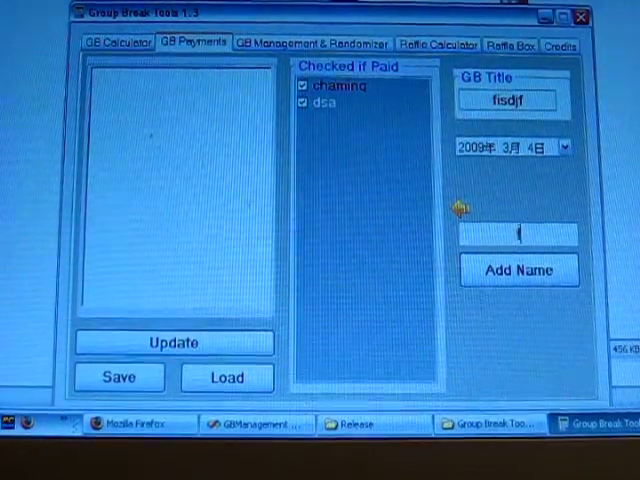
# Enter the buyer name 'fdsf' in the payments list
pyautogui.write('fdsf')
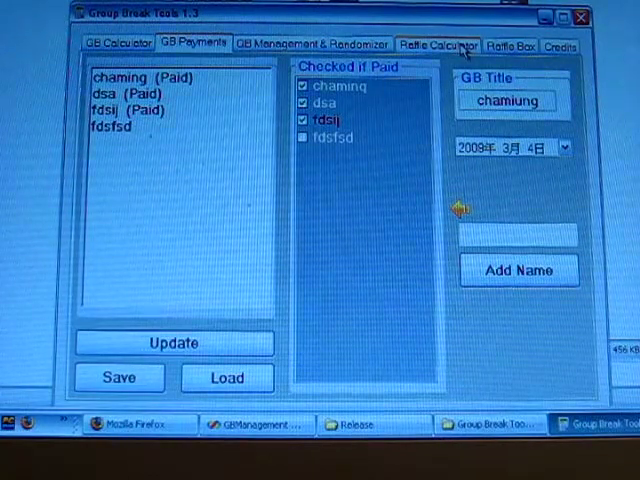
# Look over the Raffle Calculator, then move to the Raffle Box
pyautogui.click(437, 44)
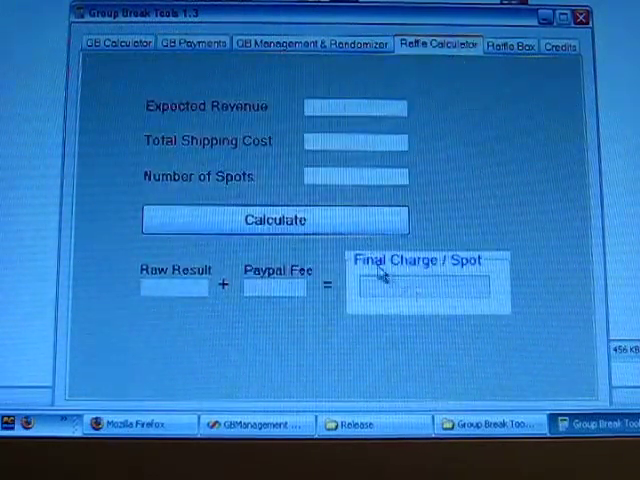
pyautogui.moveTo(435, 100)
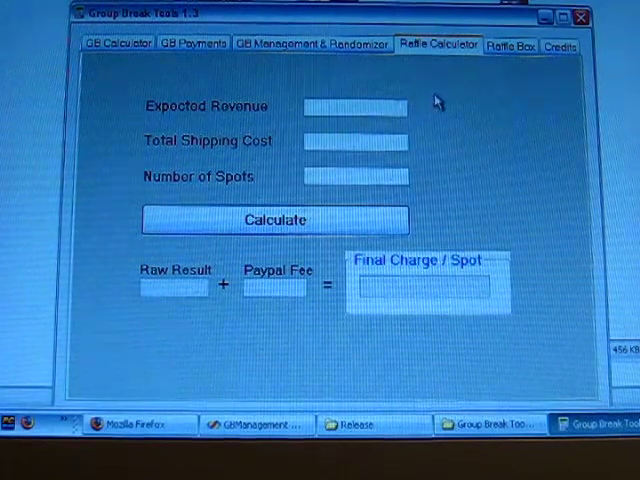
pyautogui.click(510, 45)
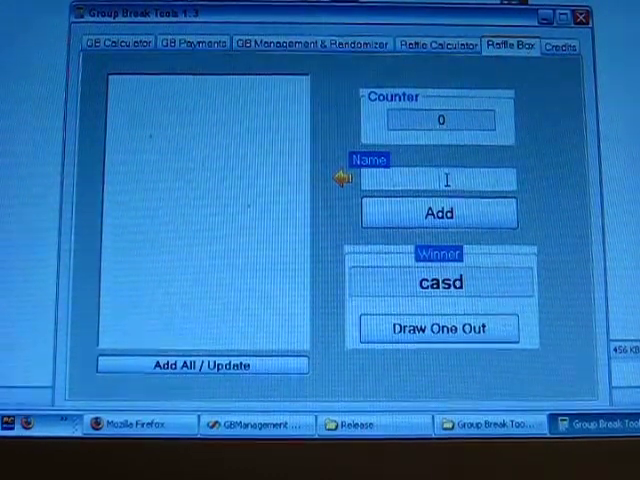
# Add raffle entries such as 'dsadas' and draw dasd as the winner
pyautogui.click(438, 212)
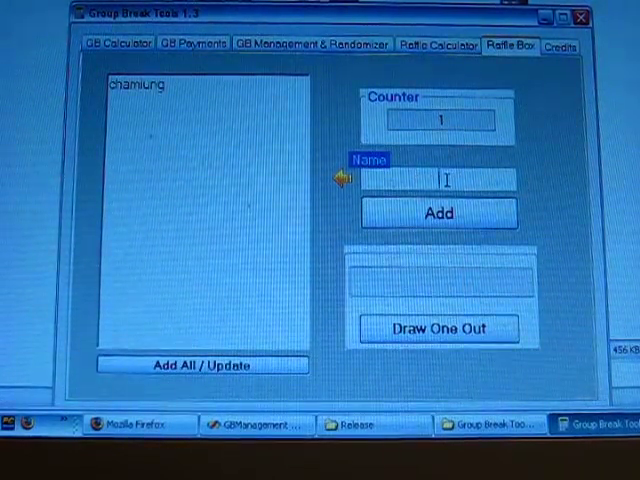
pyautogui.write('dsadas')
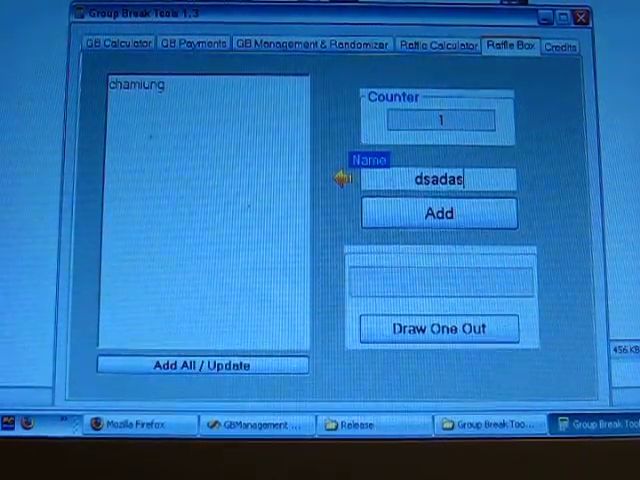
pyautogui.click(438, 212)
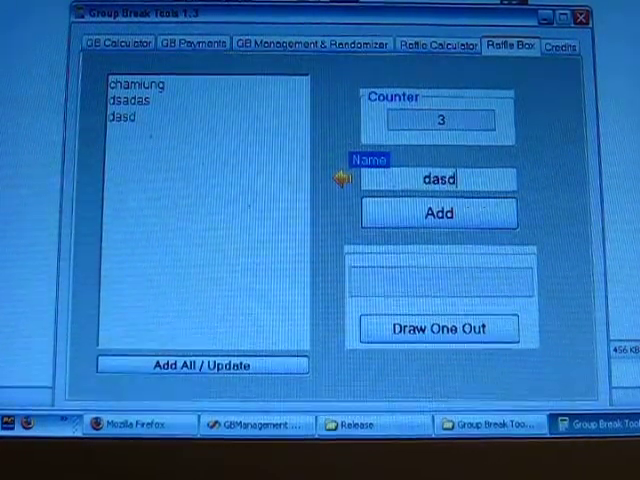
pyautogui.click(437, 213)
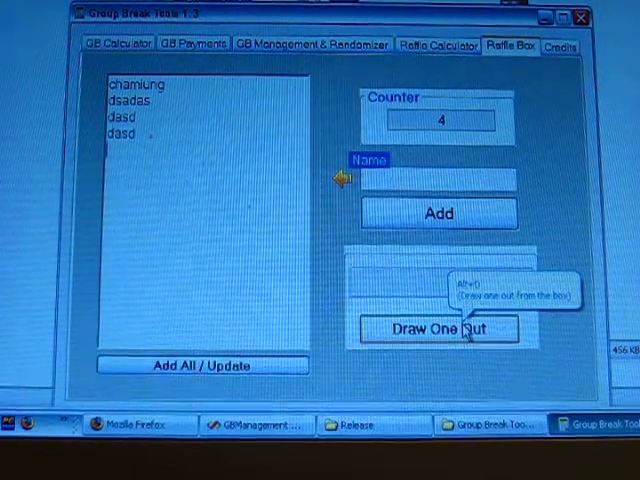
pyautogui.click(438, 328)
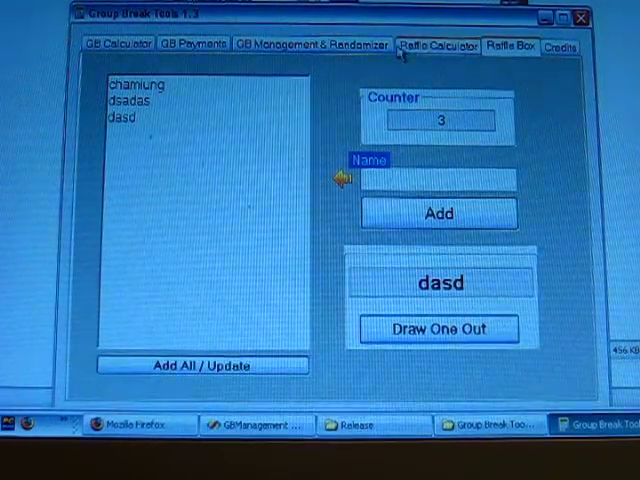
# Show the Teams Data Management grid, save it as a new file, and open 123.xml
pyautogui.click(312, 45)
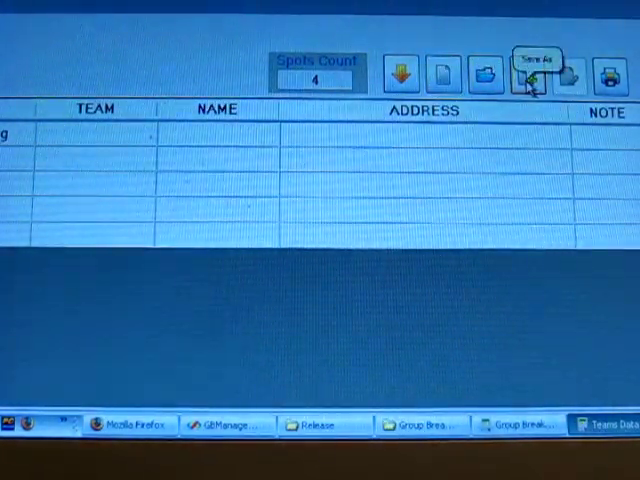
pyautogui.click(530, 75)
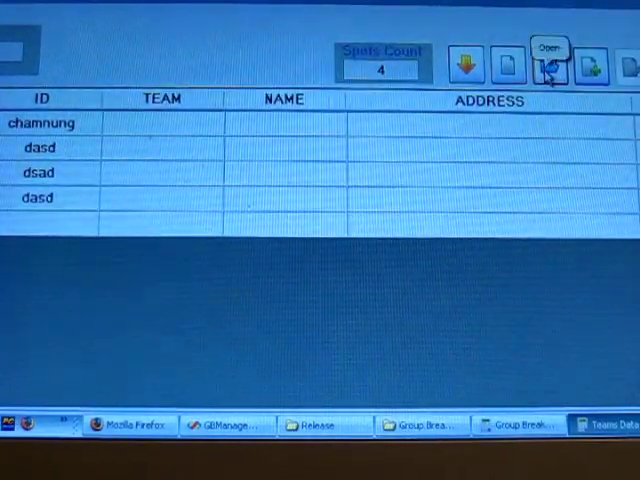
pyautogui.click(549, 63)
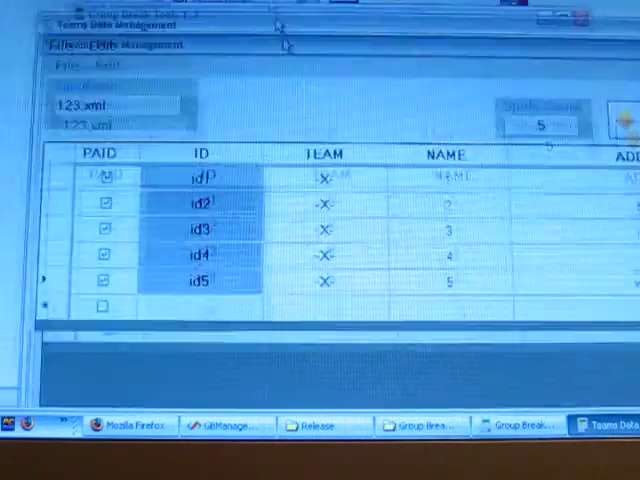
# Select the paid IDs id1–id5 in the 123.xml grid and copy them
pyautogui.click(113, 82)
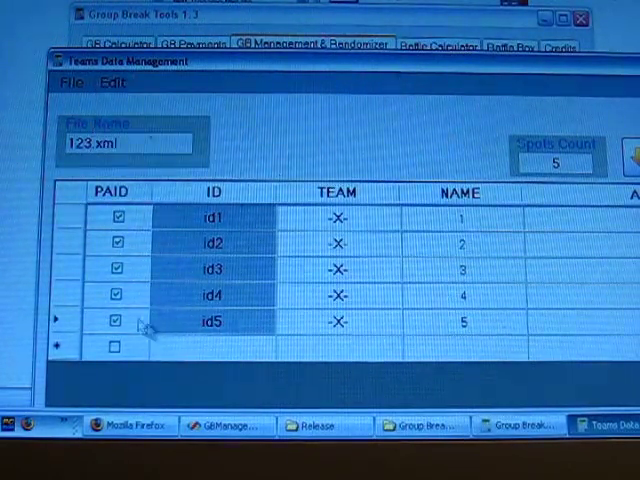
pyautogui.moveTo(300, 110)
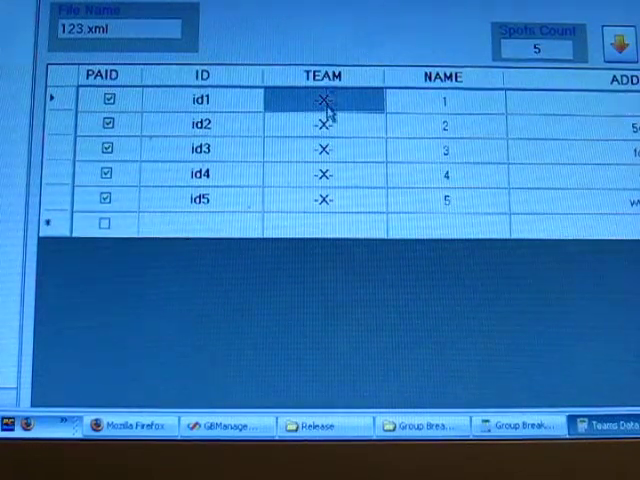
pyautogui.click(200, 99)
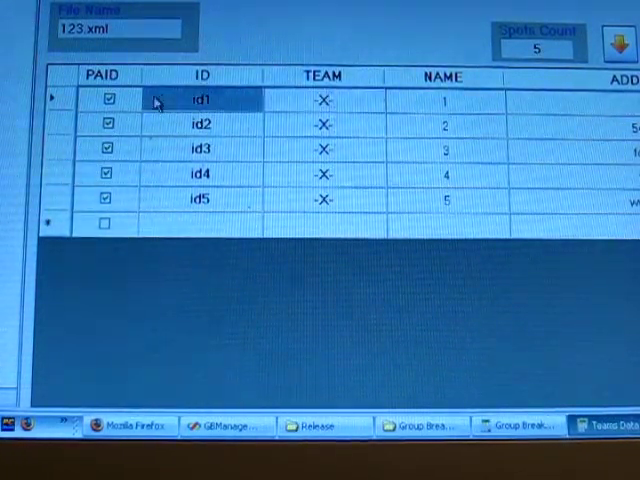
pyautogui.rightClick(200, 100)
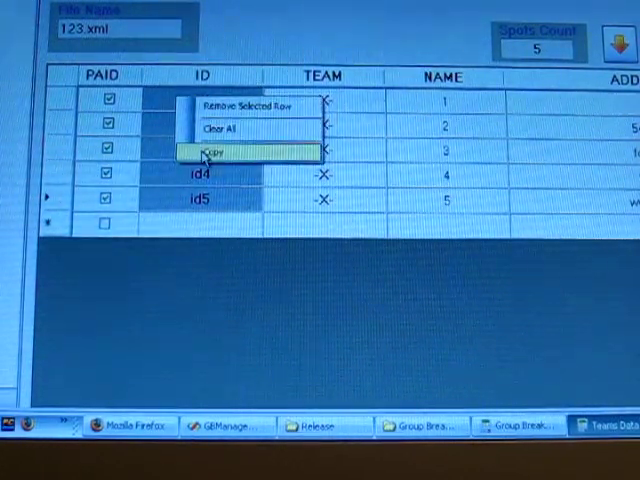
pyautogui.click(210, 155)
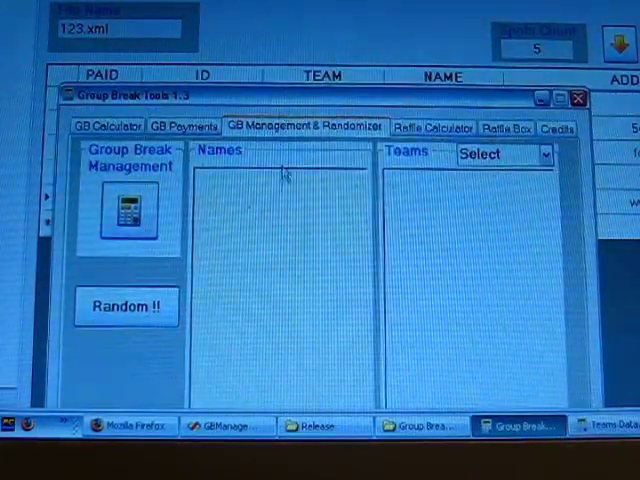
# Paste IDs id1–id5 into the randomizer, choose MLB teams, and shuffle the pairing
pyautogui.rightClick(285, 180)
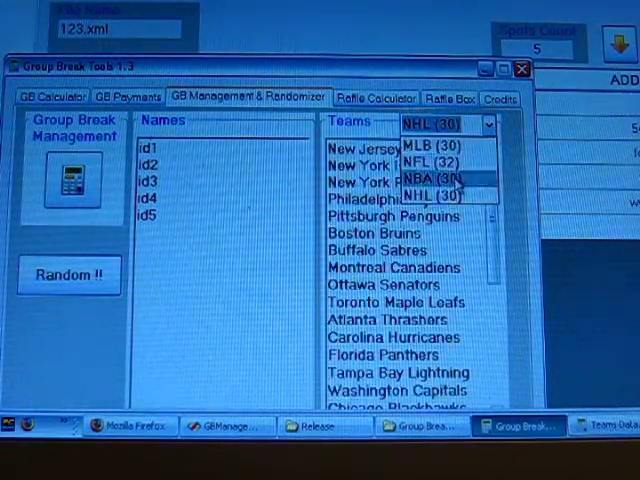
pyautogui.click(424, 163)
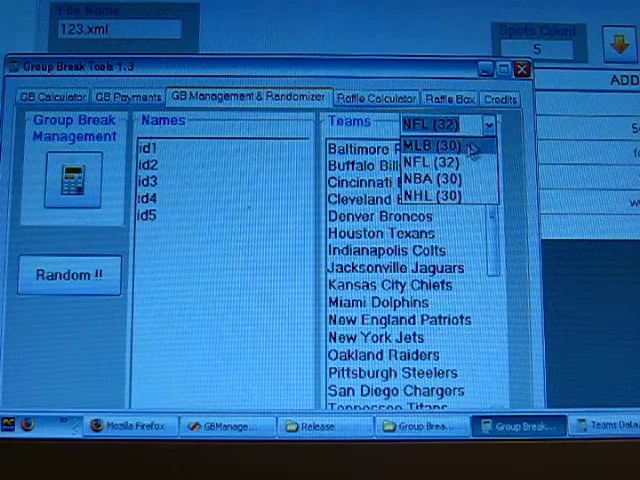
pyautogui.click(427, 148)
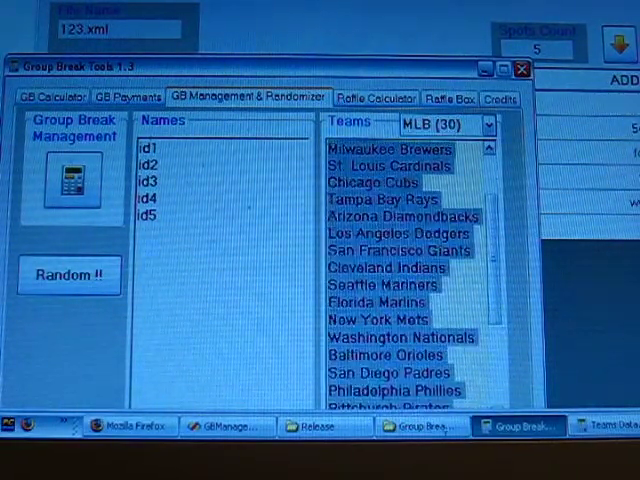
pyautogui.scroll(-3)
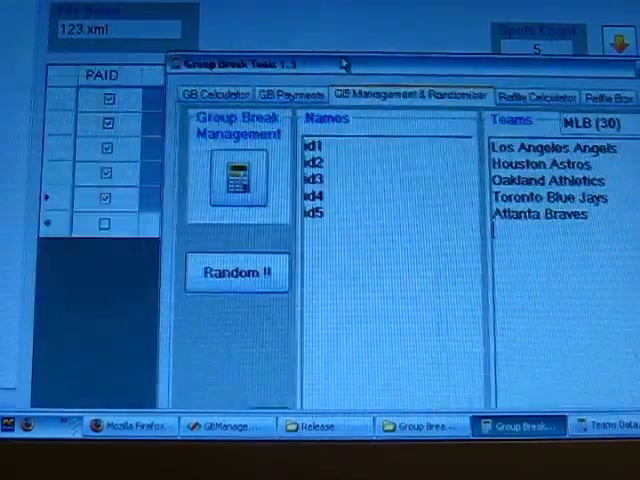
pyautogui.click(237, 272)
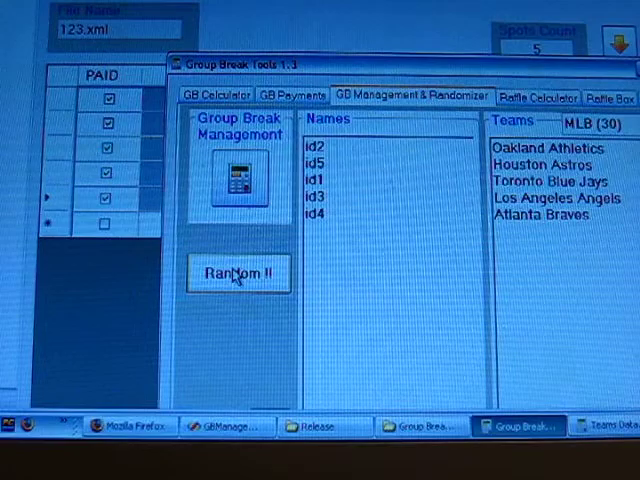
pyautogui.click(238, 273)
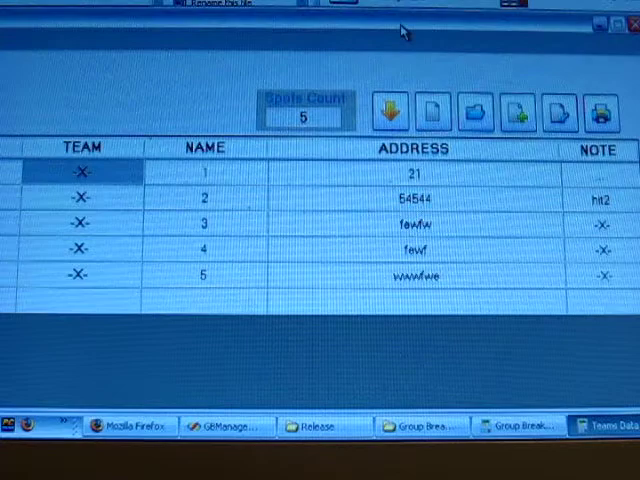
pyautogui.moveTo(390, 115)
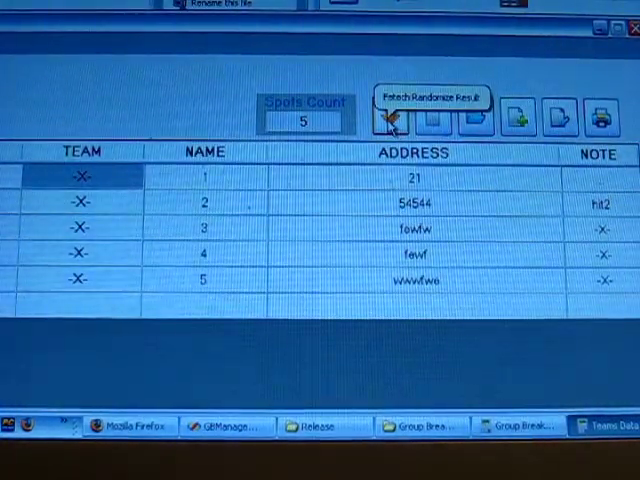
# Fetch the randomized MLB teams into the grid, then compare with the randomizer results
pyautogui.click(390, 117)
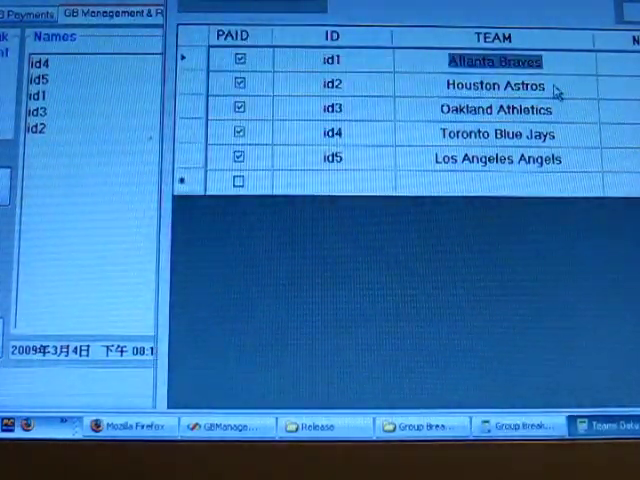
pyautogui.click(120, 13)
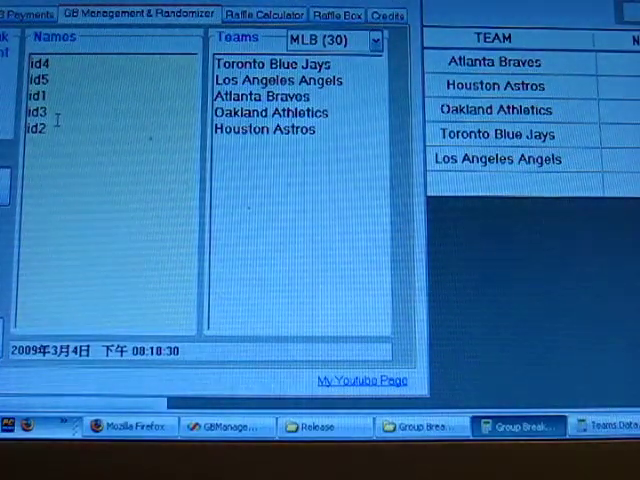